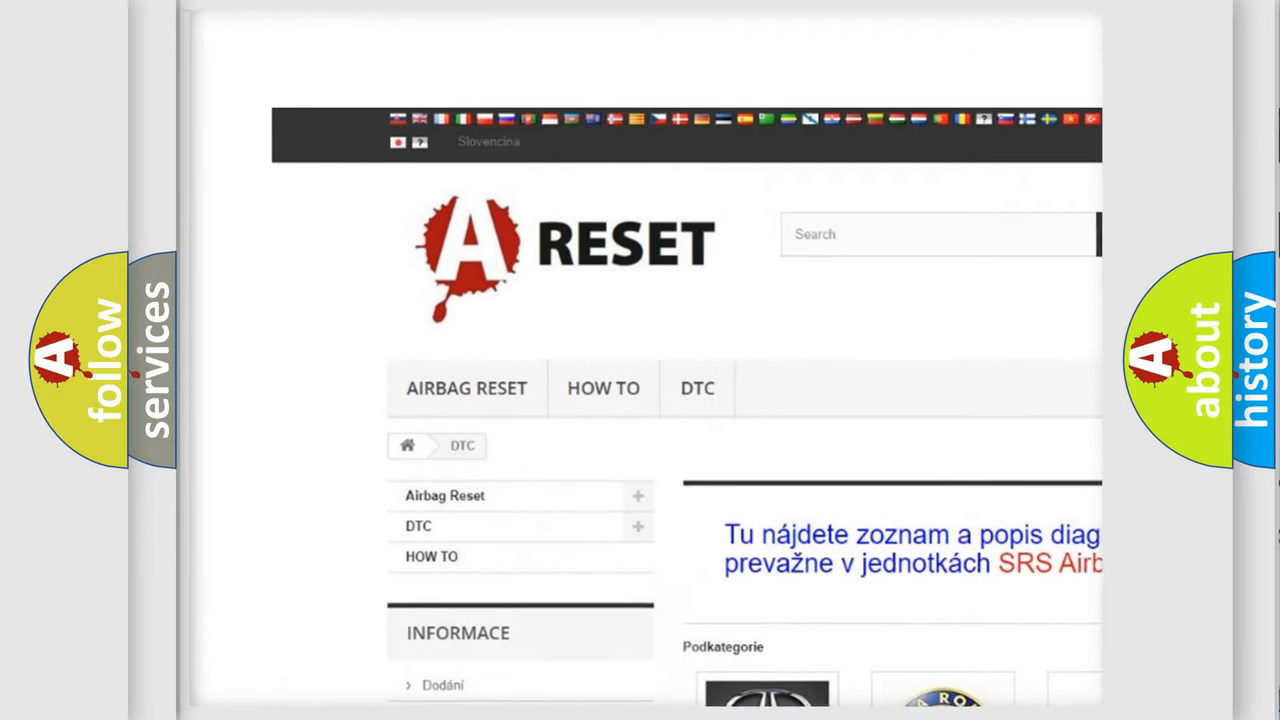
# Step: Open the Jeep DTC tile and browse its list of airbag diagnostic code subcategories
pyautogui.scroll(-3)
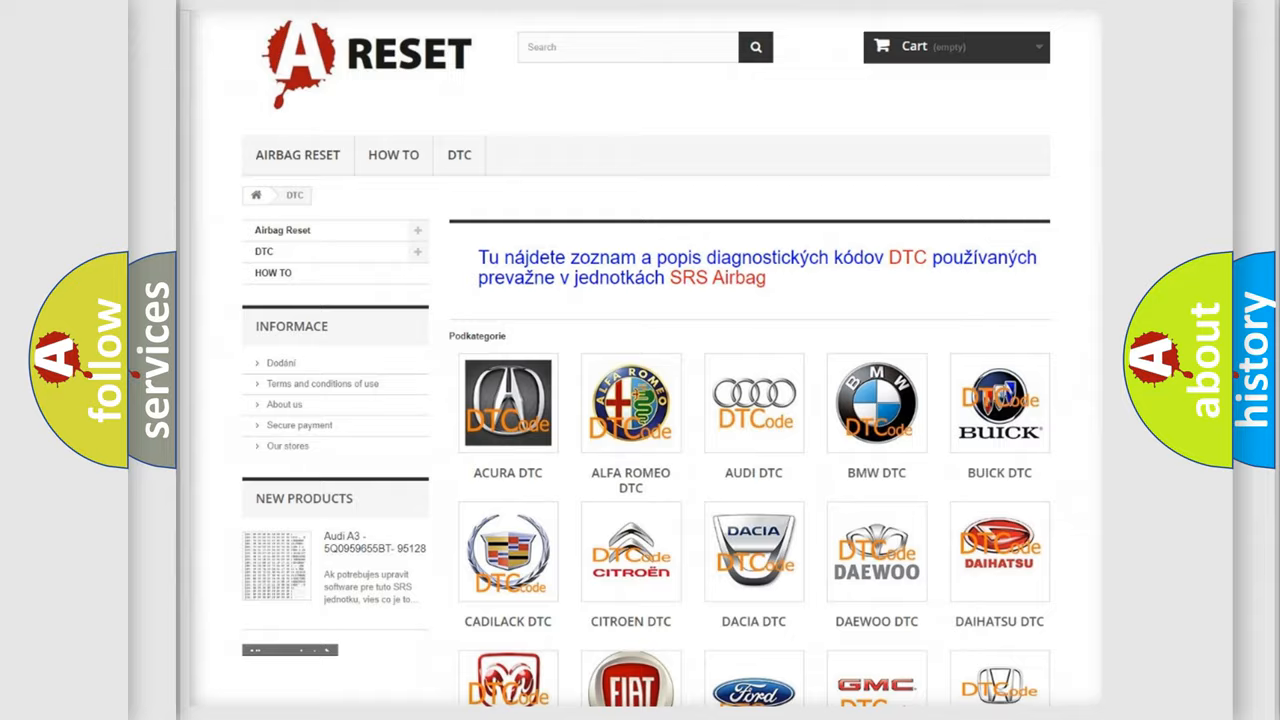
pyautogui.scroll(-3)
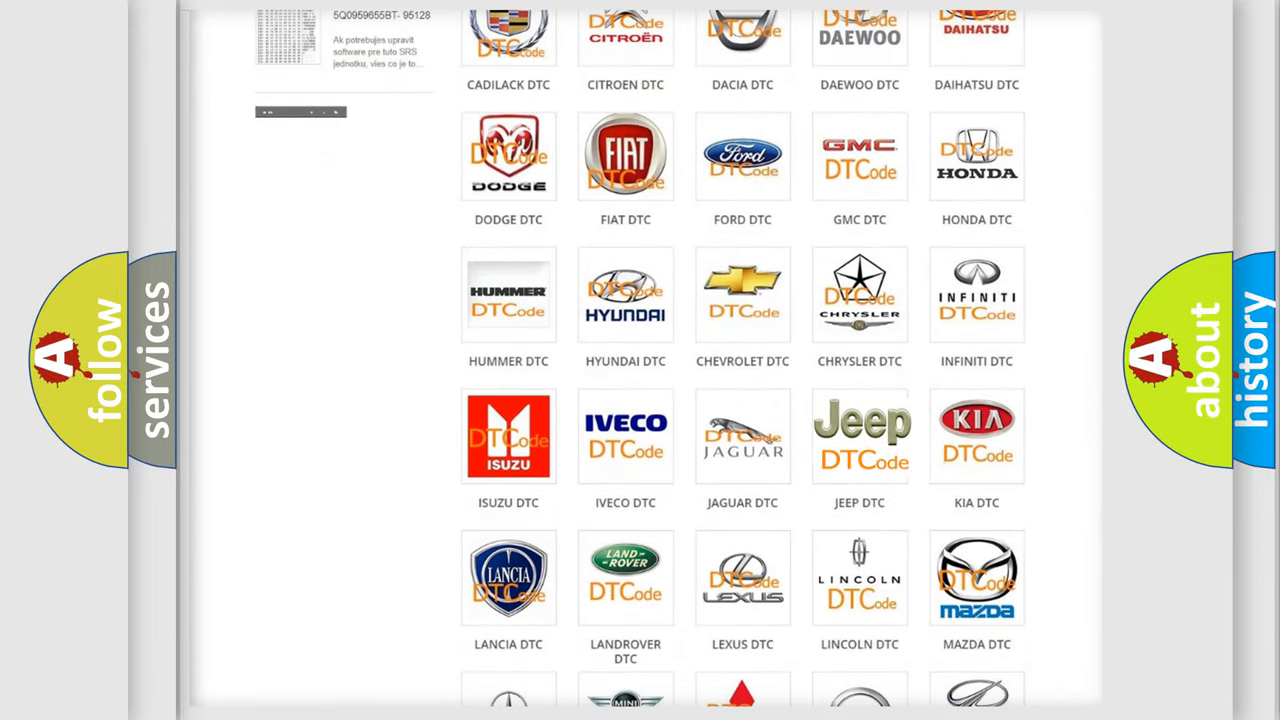
pyautogui.click(859, 435)
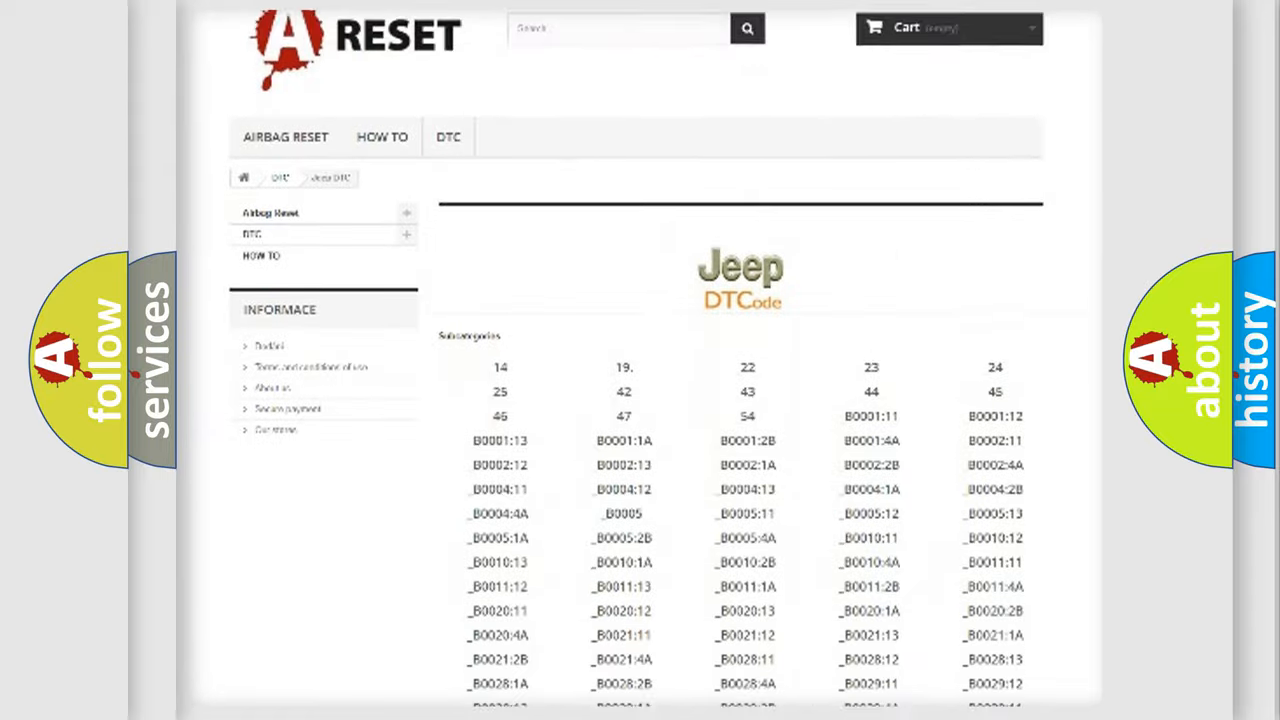
pyautogui.scroll(-3)
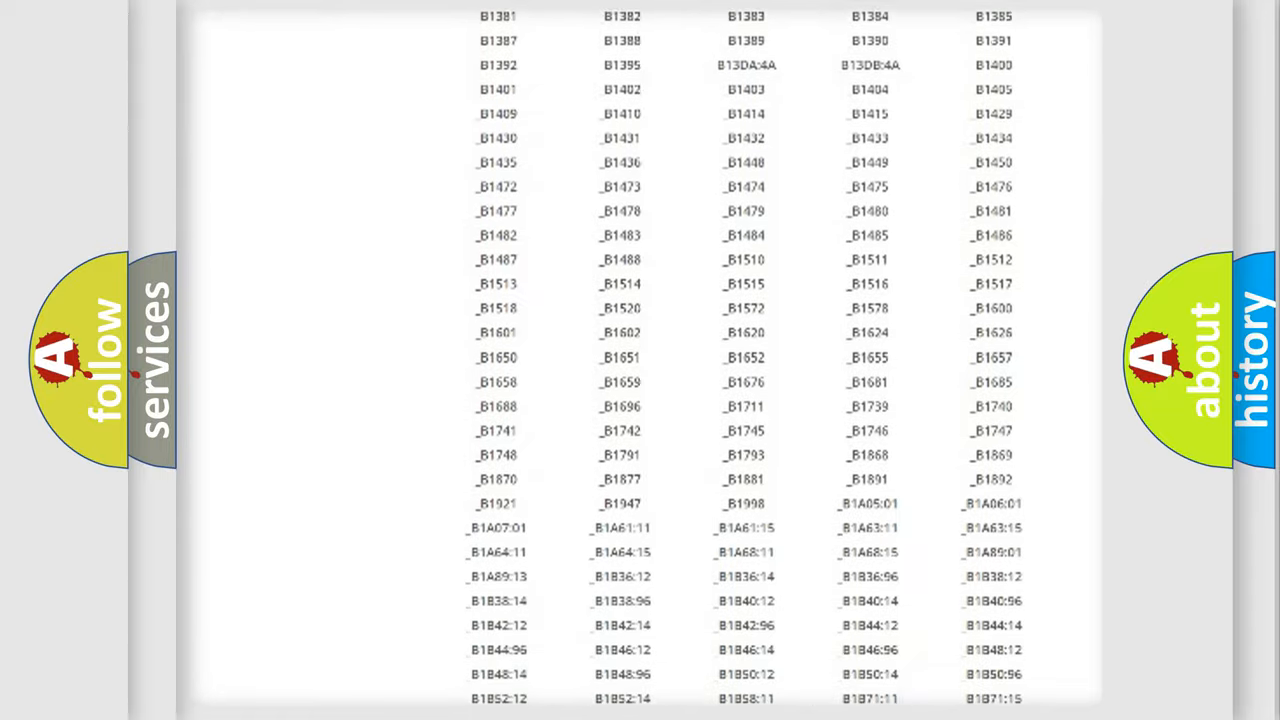
pyautogui.scroll(3)
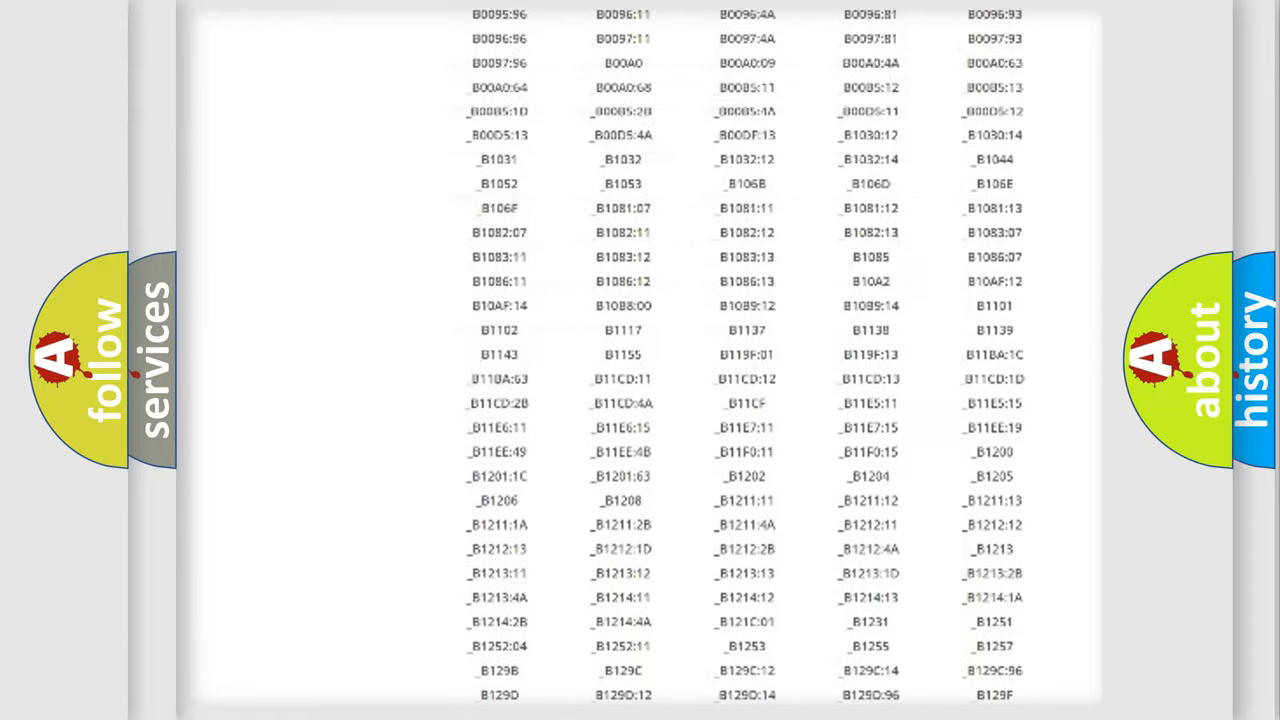
pyautogui.scroll(3)
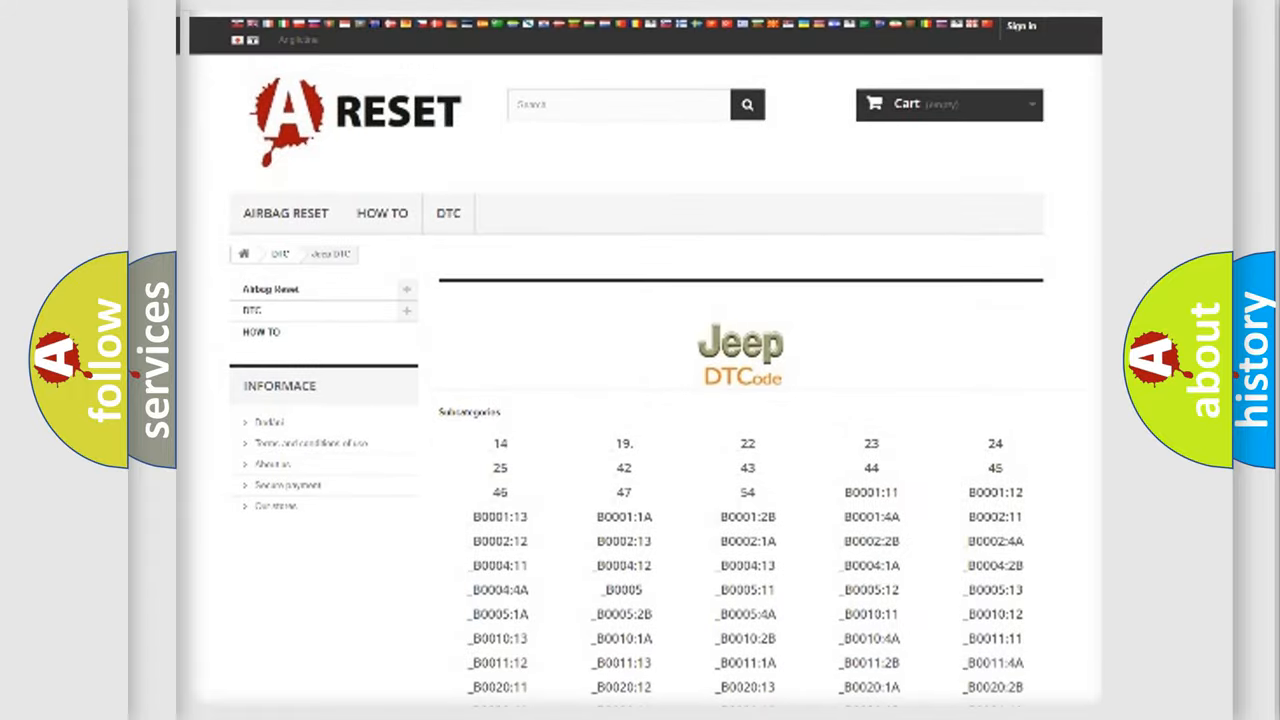